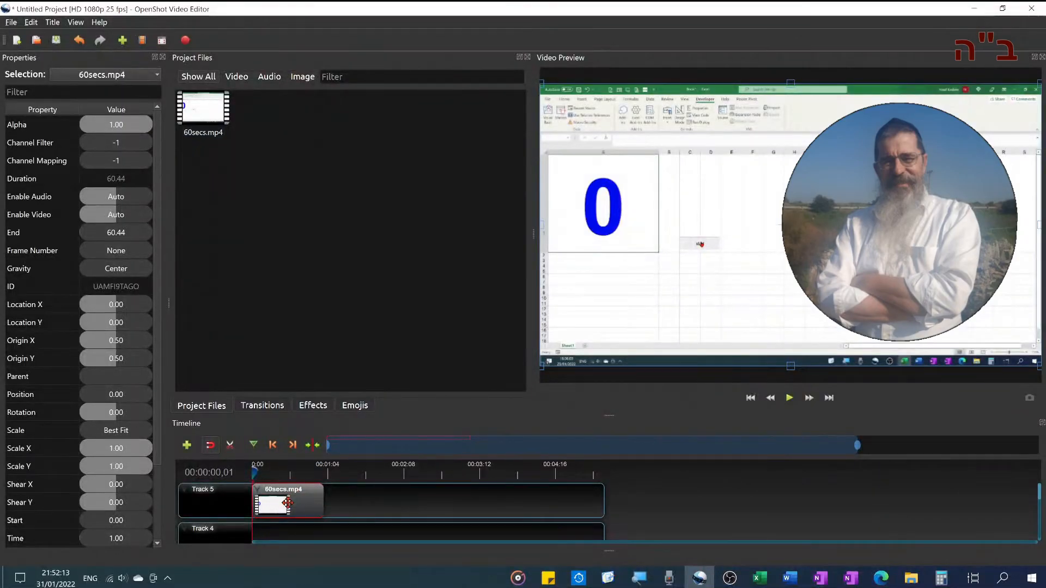
Preview the 60secs.mp4 clip briefly, then apply Time > Normal > Forward > 1X.
right_click(281, 503)
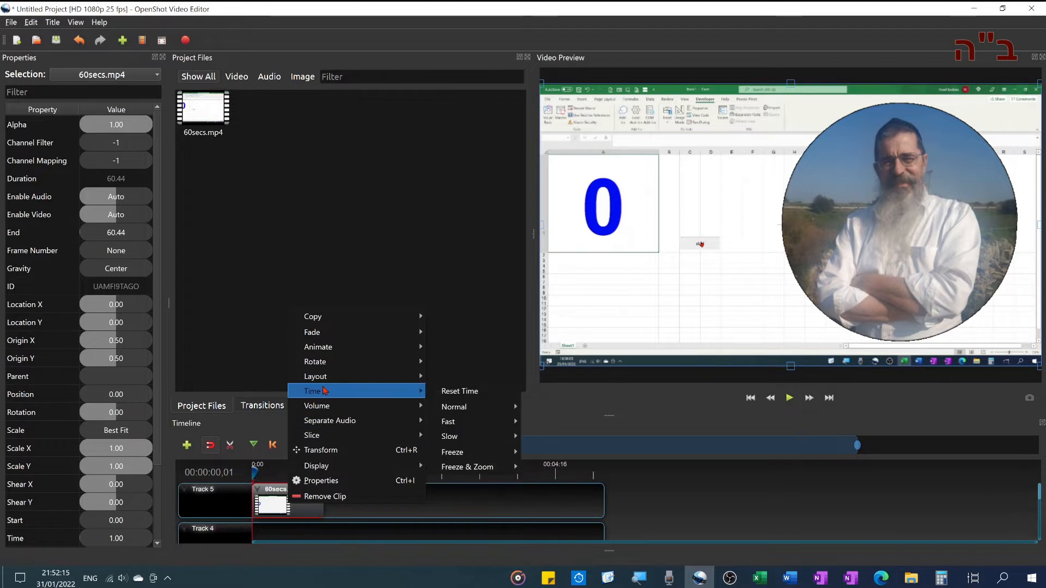
mouse_move(448, 422)
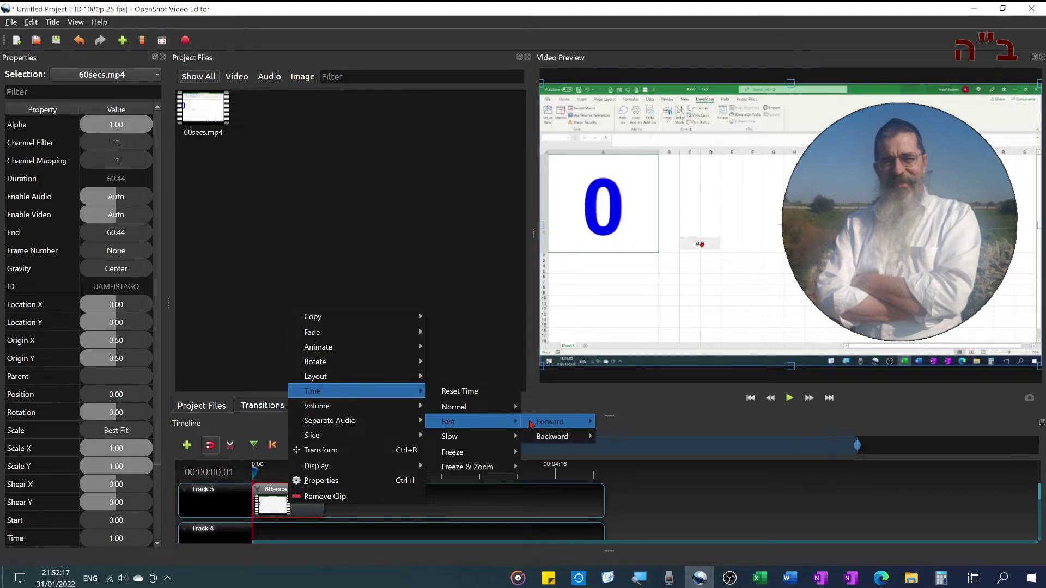
mouse_move(555, 421)
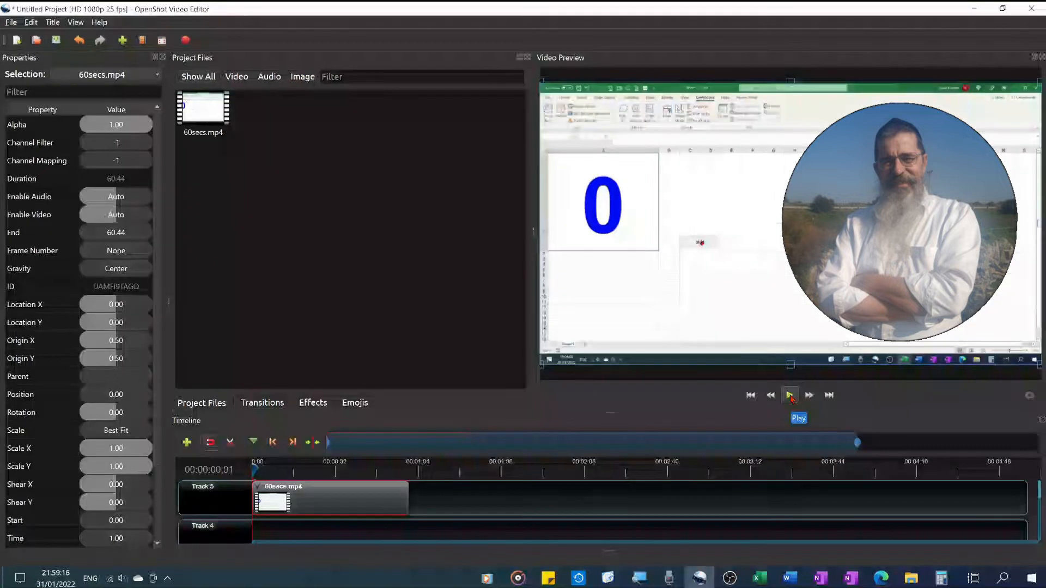
click(789, 395)
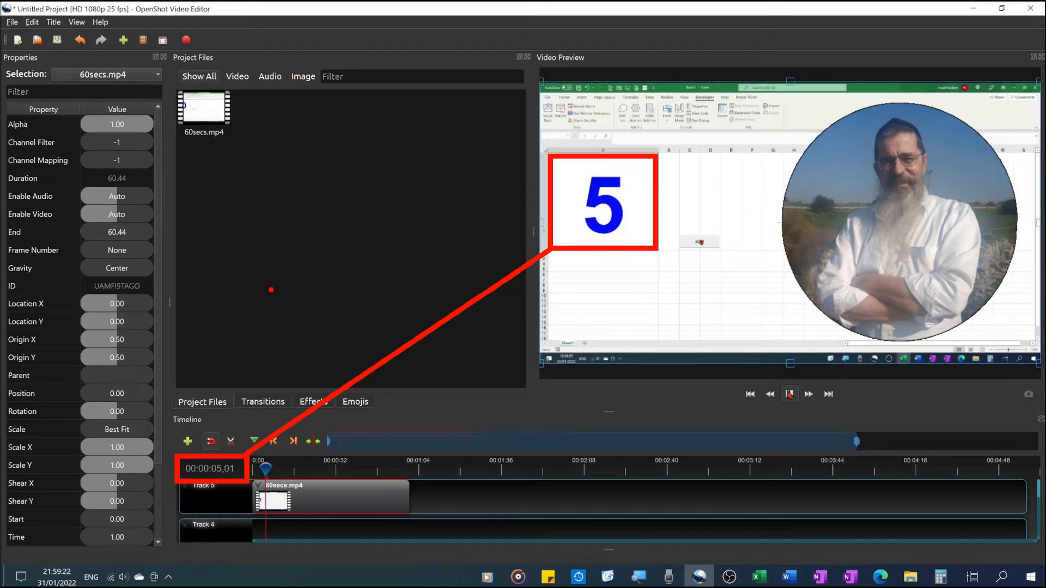
right_click(283, 496)
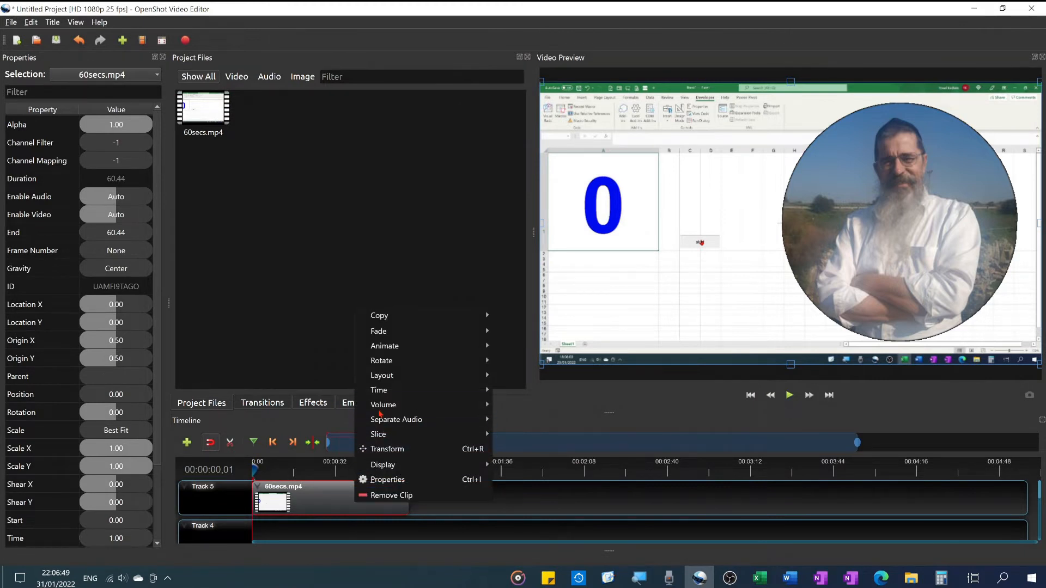
mouse_move(379, 390)
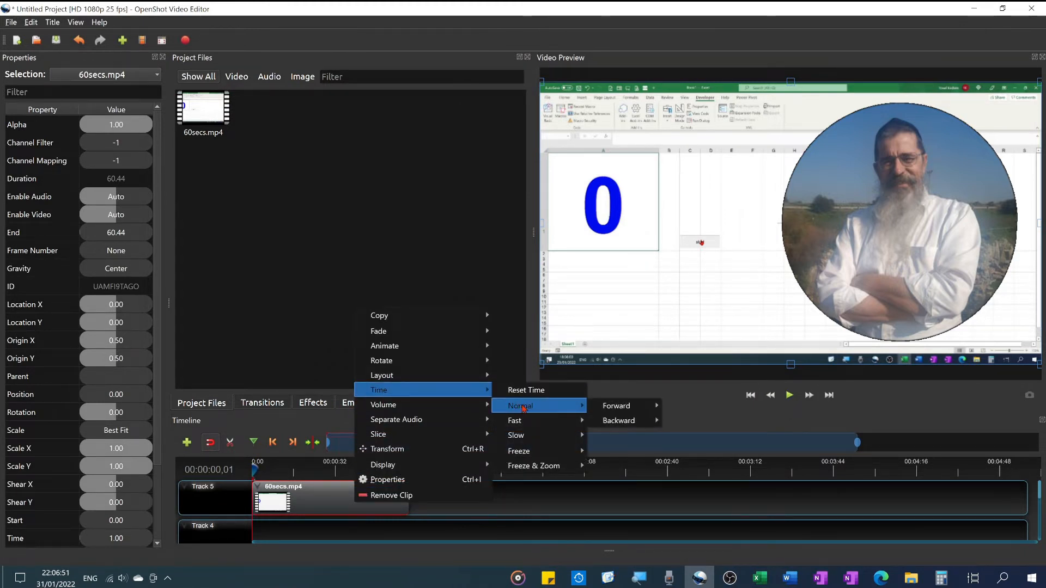
mouse_move(617, 405)
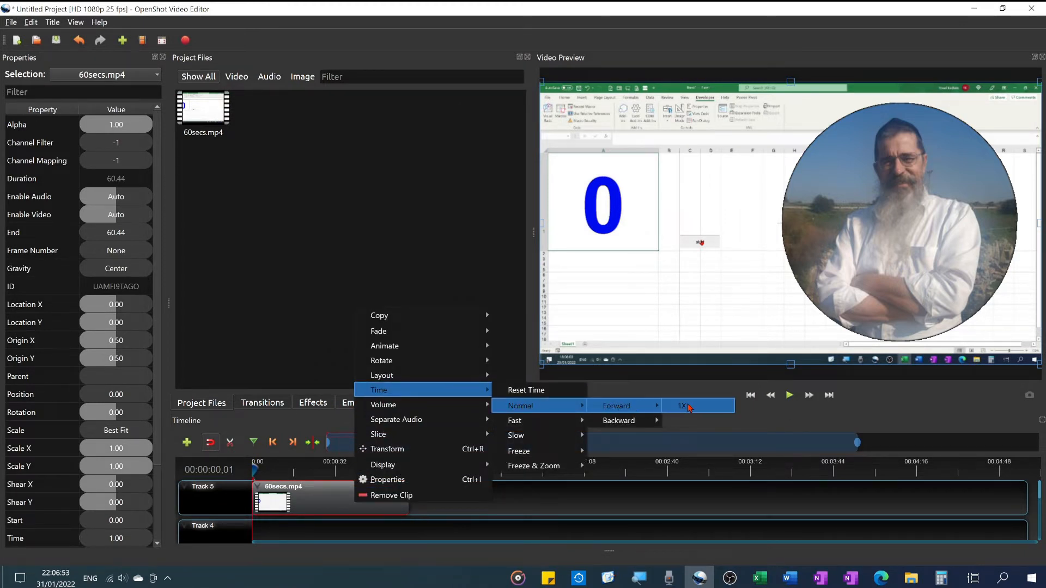
click(682, 405)
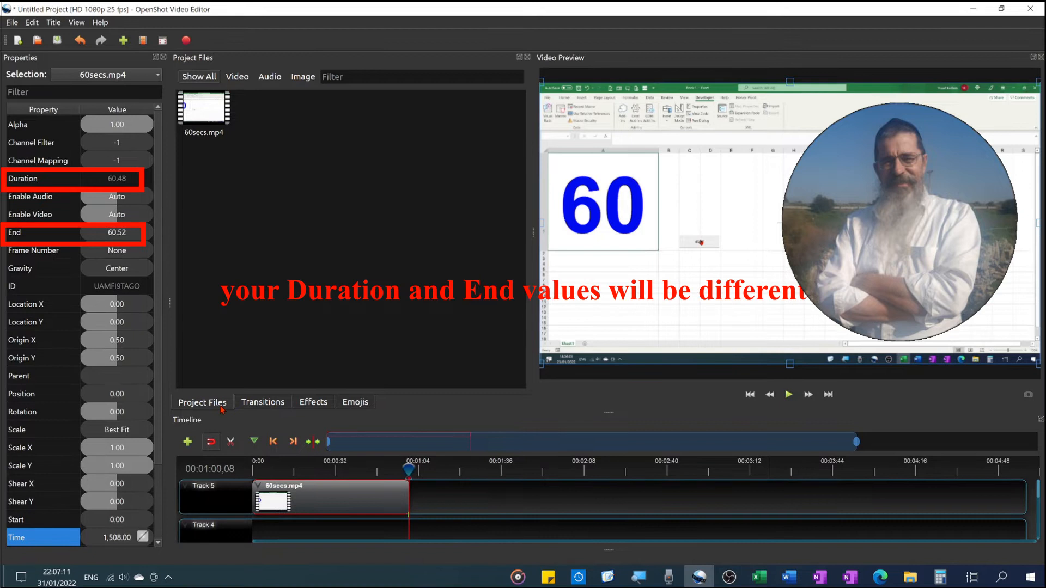
Move the Time keyframe valued 1509 to 40 seconds, shortening the clip to 40.30.
click(116, 232)
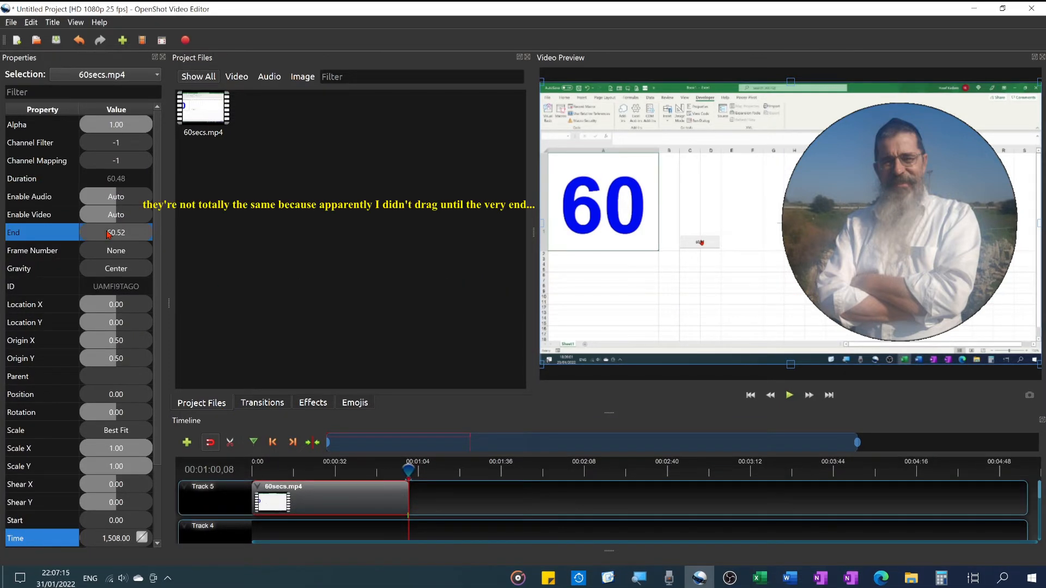
text(40.30)
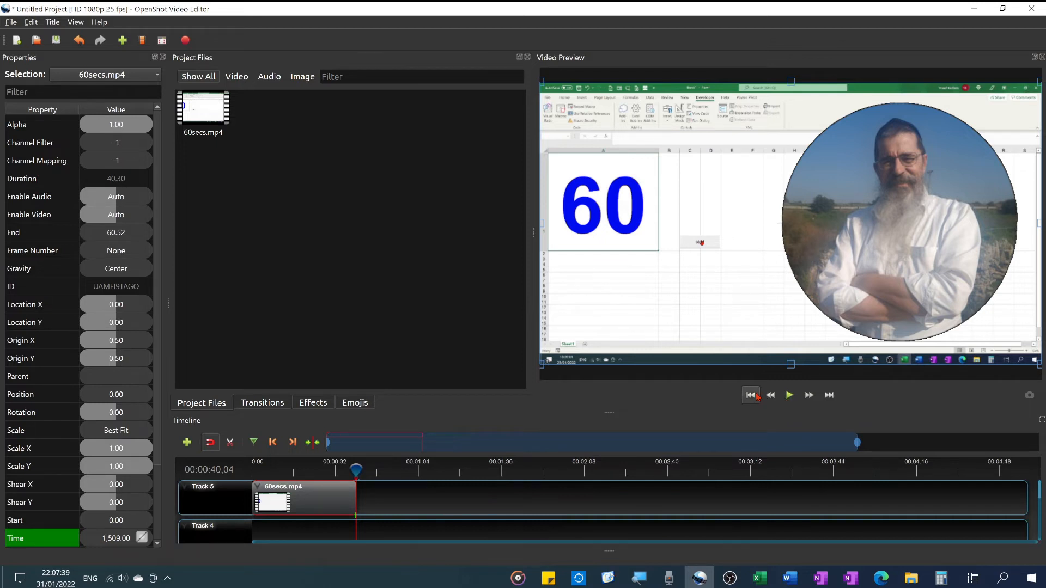
click(751, 396)
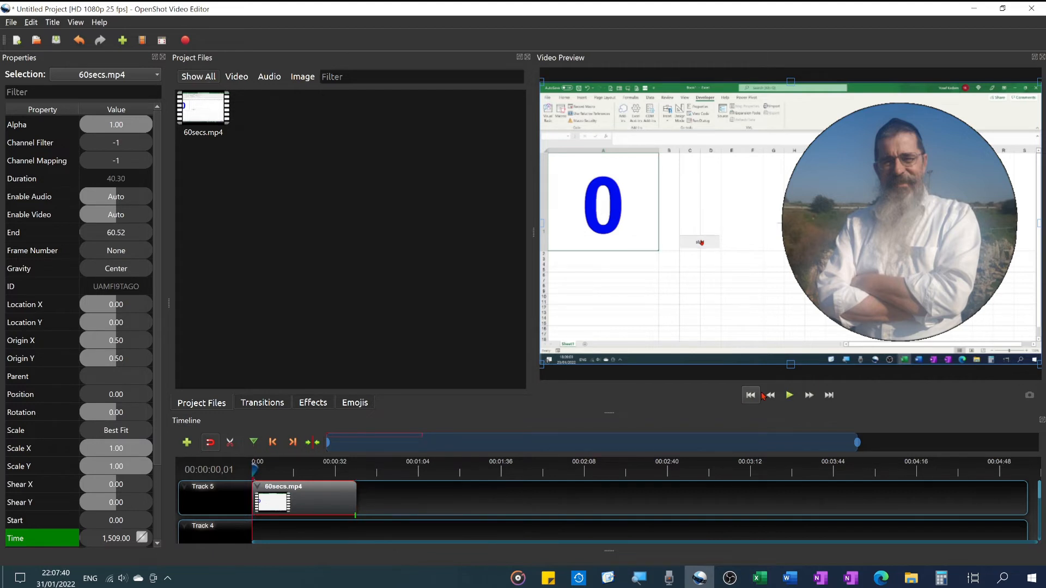
click(788, 396)
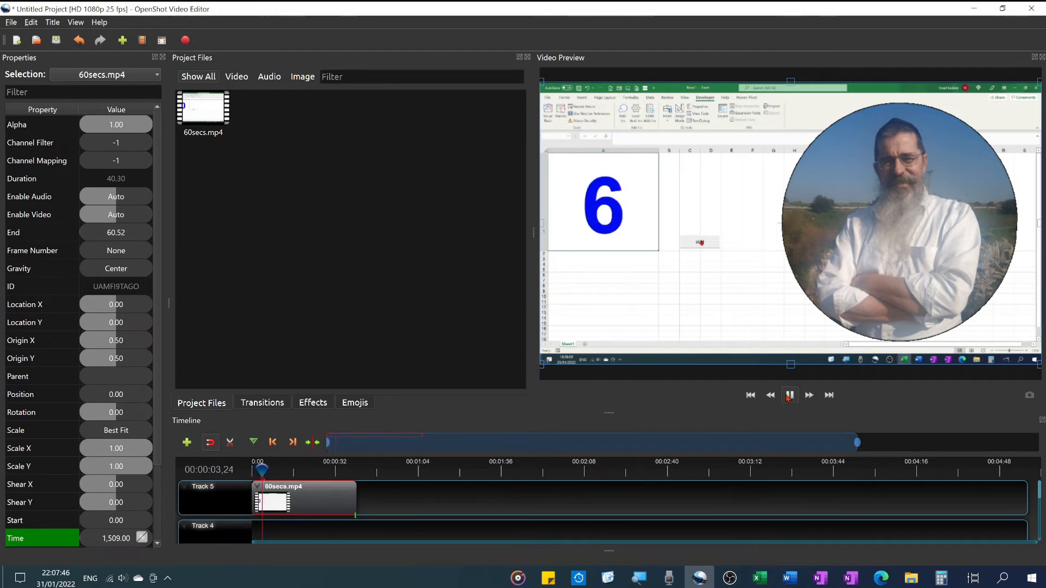
click(790, 395)
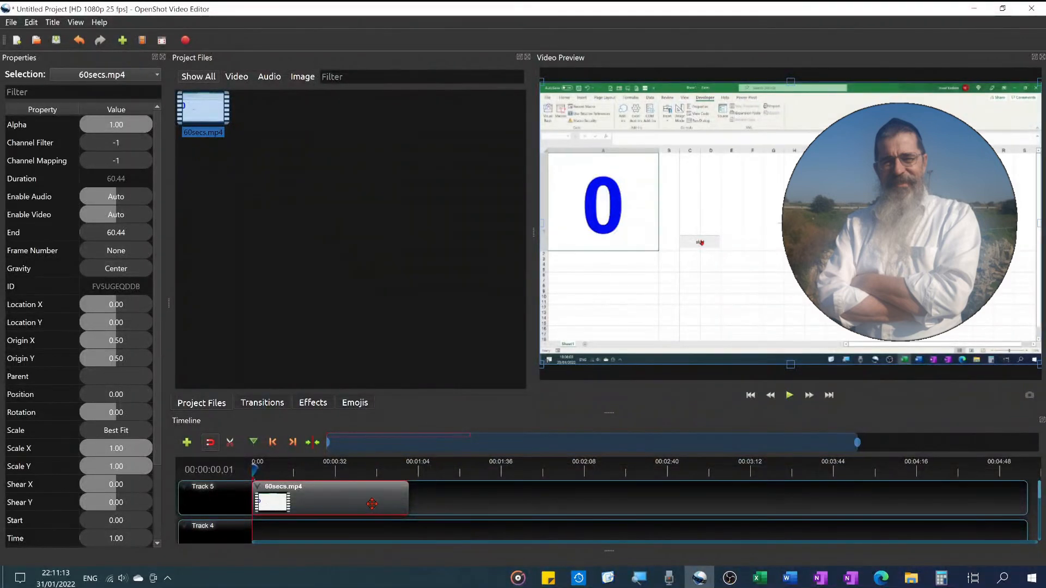
Apply Time > Normal > Forward > 1X to the fresh clip, giving it a 60.48 duration.
right_click(373, 503)
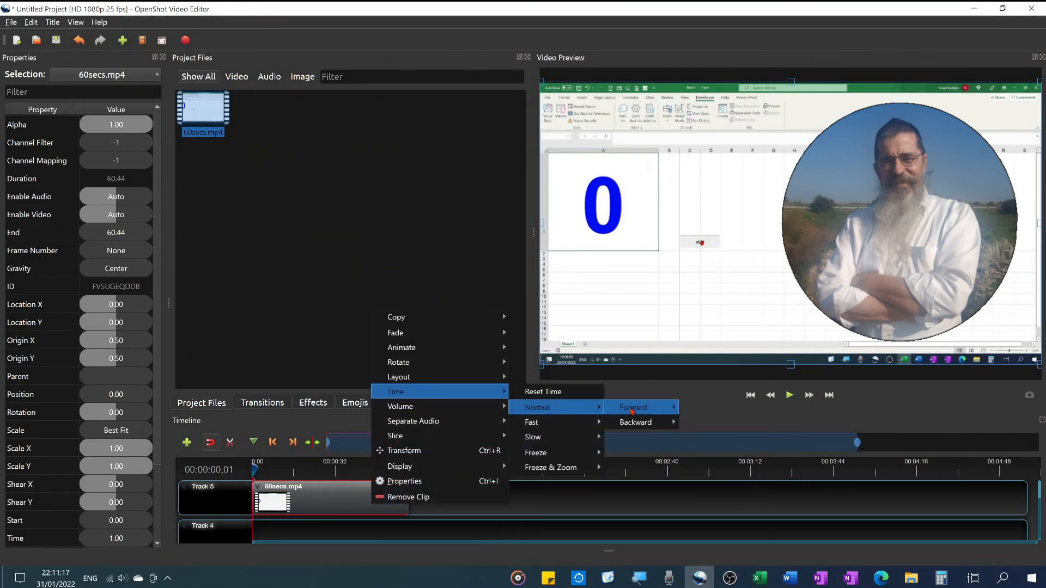
click(633, 407)
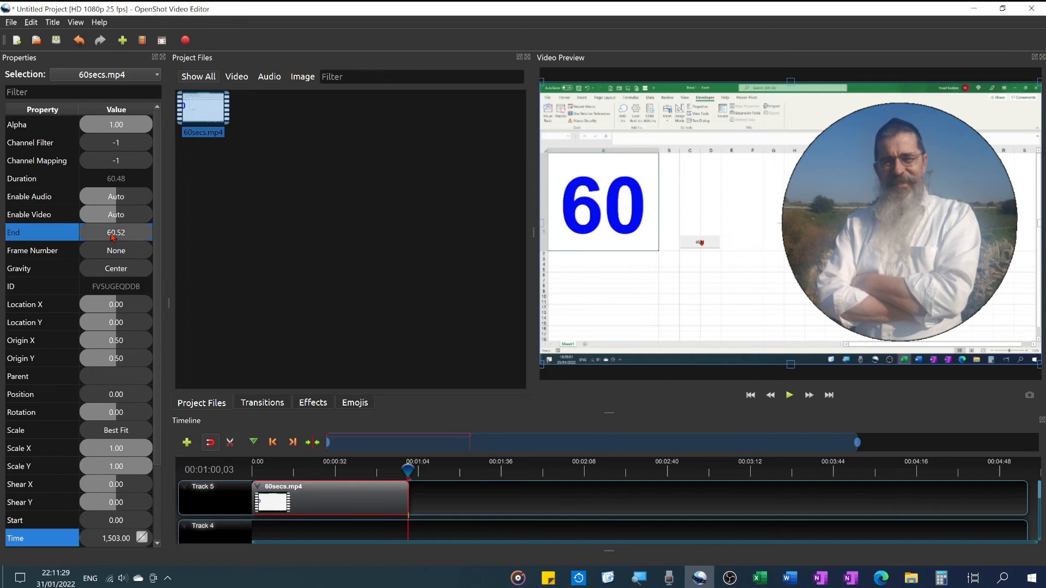
Move the end Time keyframe to 181 seconds, stretching the clip to 181.70.
text(181.70)
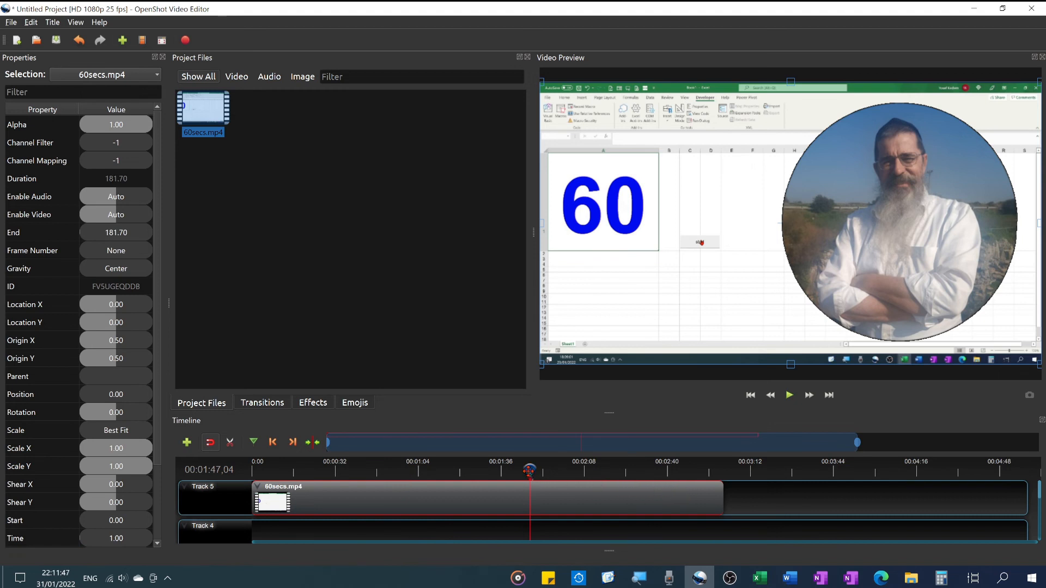
Set the Time property to 1509 at the clip's 3:01 end.
click(654, 475)
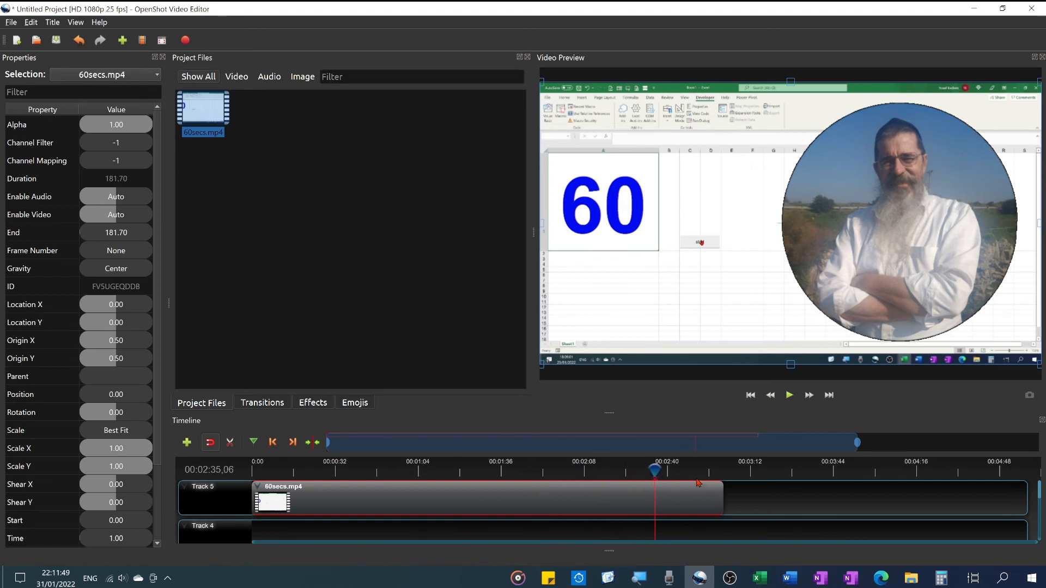
drag(653, 471, 719, 470)
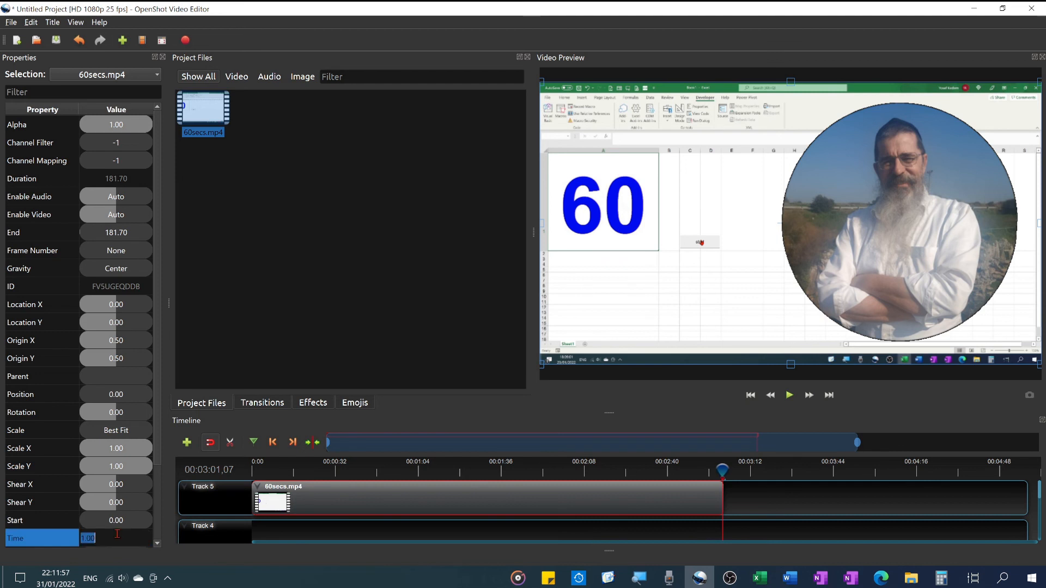
text(1509)
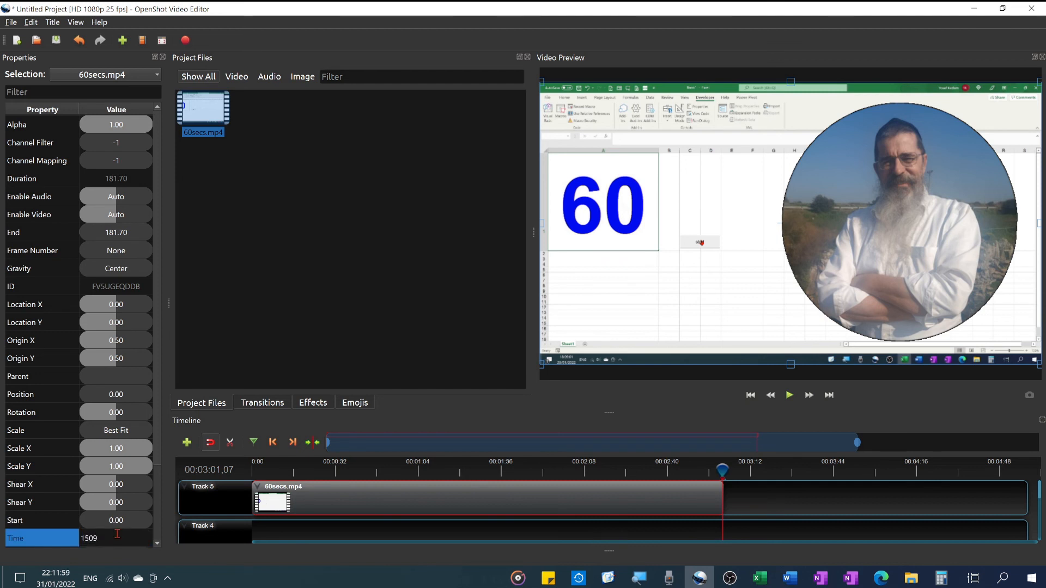